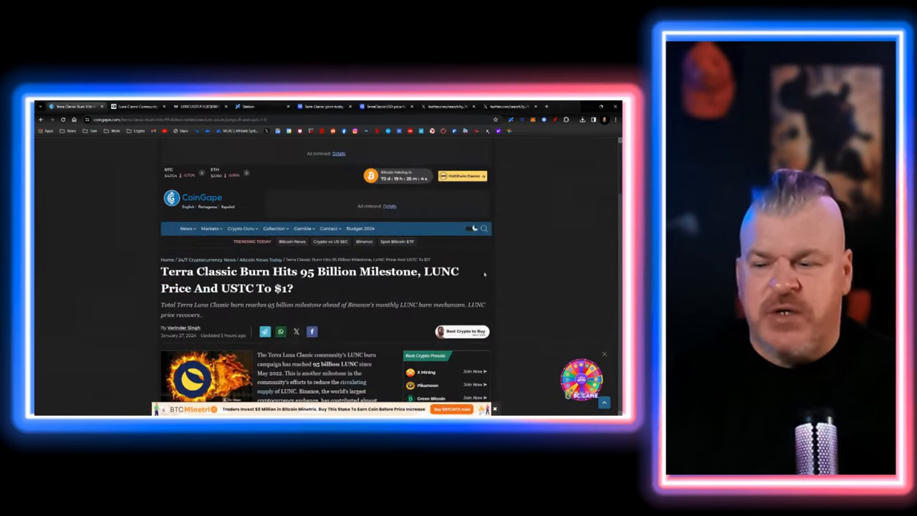
Scroll the 95 billion LUNC burn article down to the Total LUNA Classic Burned chart.
{"action": "scroll", "scroll_direction": "down", "scroll_amount": 3}
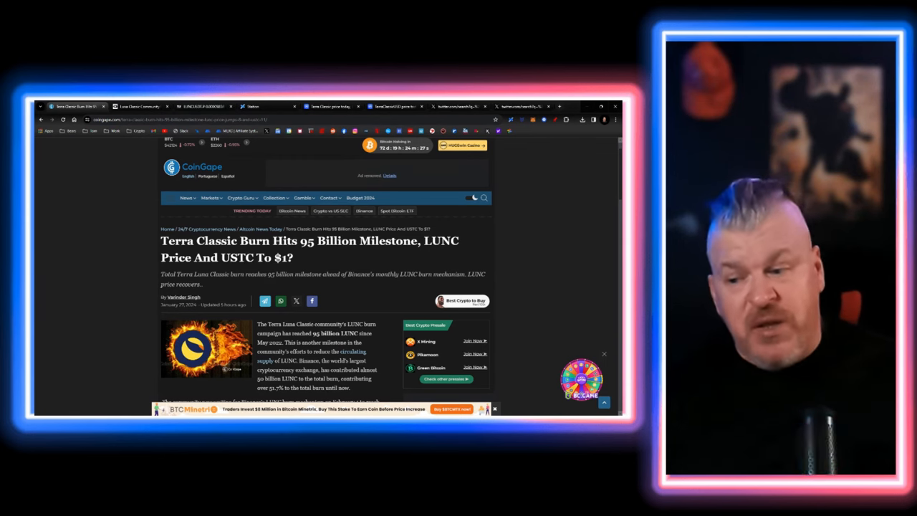
{"action": "scroll", "scroll_direction": "down", "scroll_amount": 3}
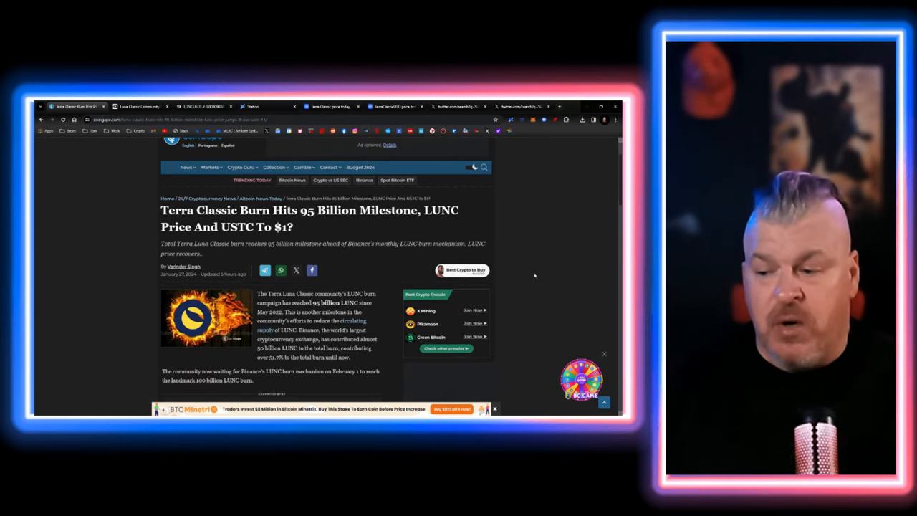
{"action": "scroll", "scroll_direction": "down", "scroll_amount": 3}
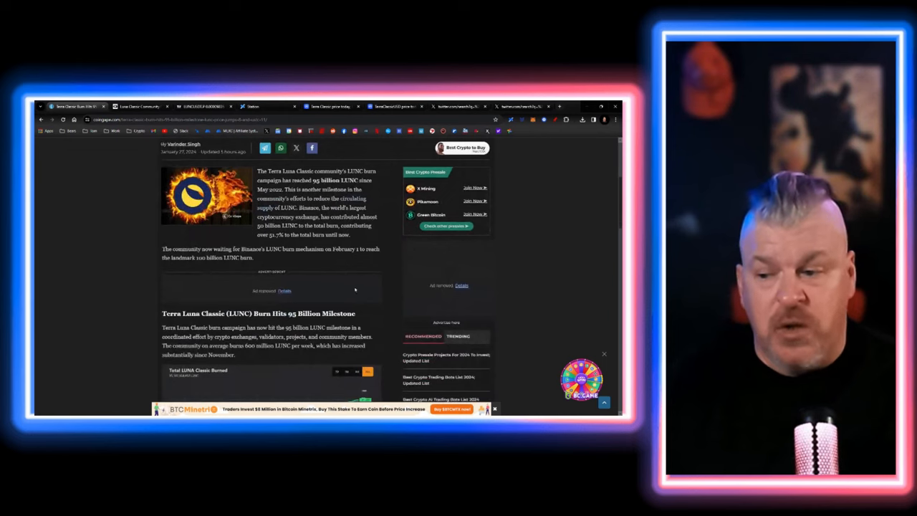
{"action": "scroll", "scroll_direction": "down", "scroll_amount": 3}
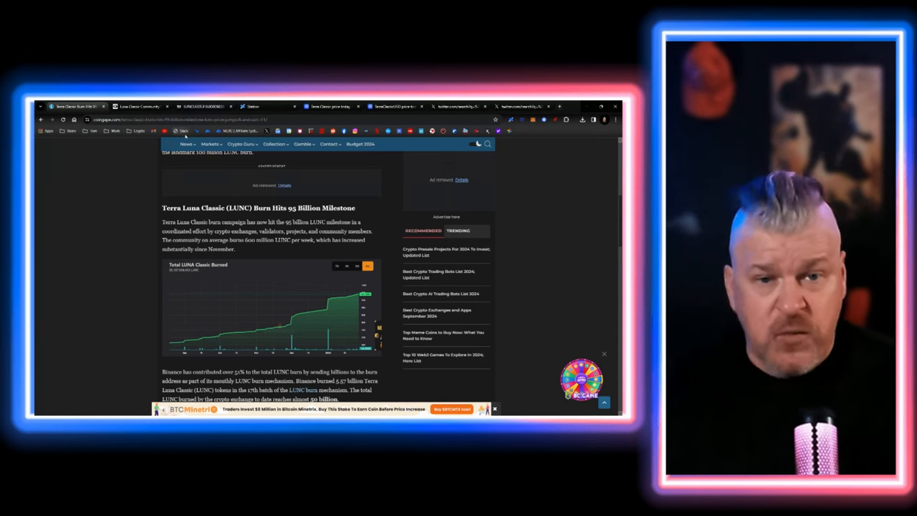
Switch to the Luna Classic Community Forum and browse its All Discussions proposal threads.
{"action": "left_click", "coordinate": [138, 106]}
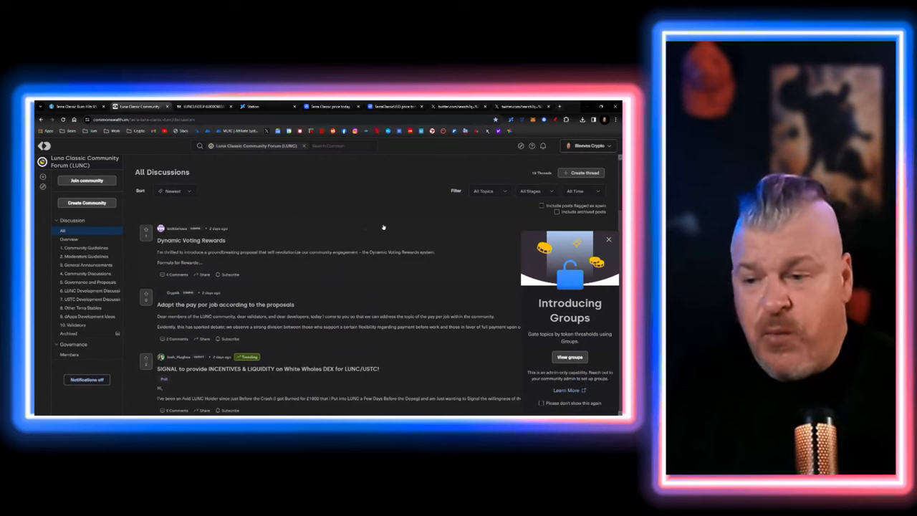
{"action": "mouse_move", "coordinate": [372, 187]}
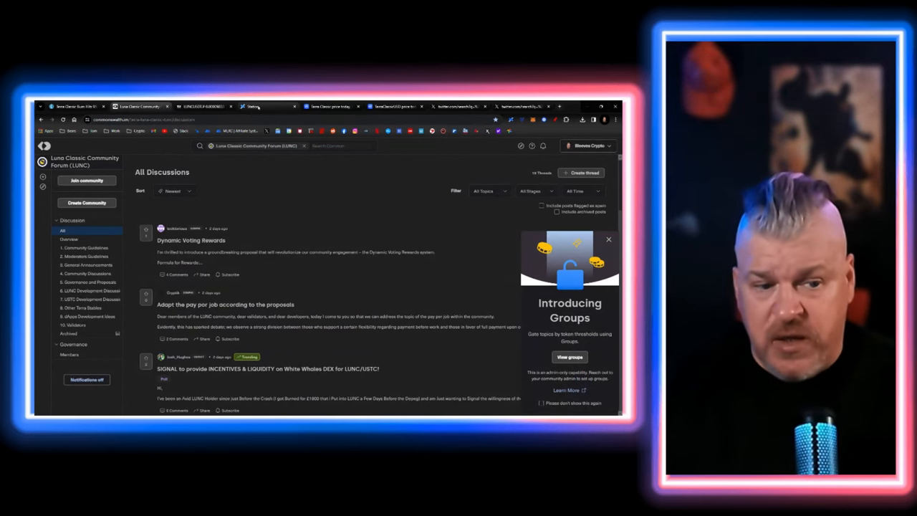
{"action": "scroll", "scroll_direction": "down", "scroll_amount": 3}
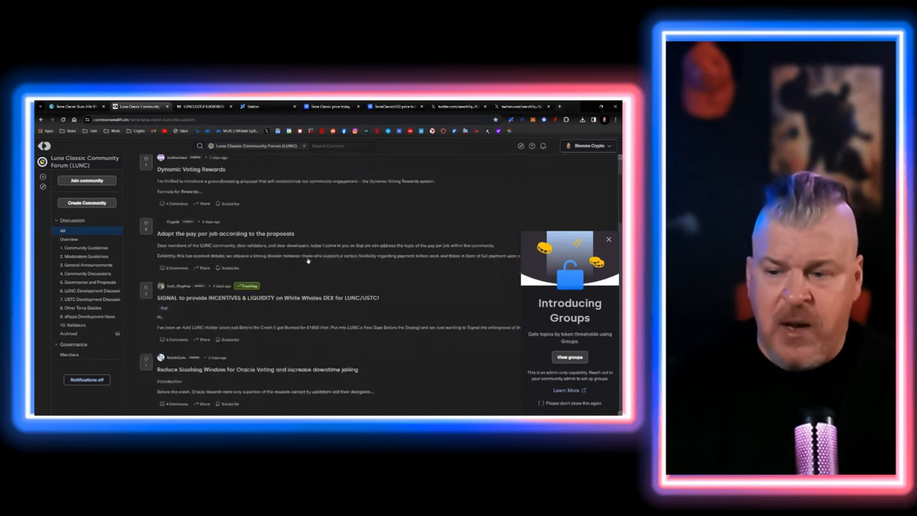
{"action": "scroll", "scroll_direction": "down", "scroll_amount": 3}
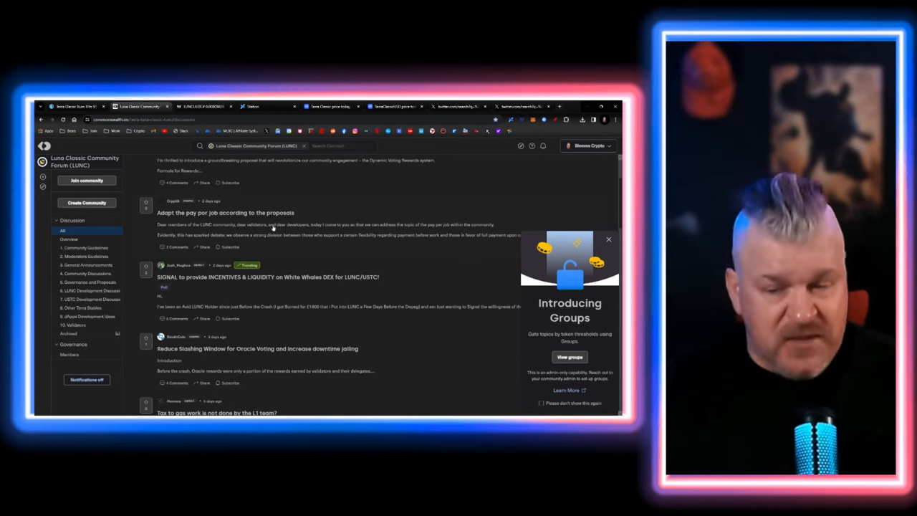
{"action": "scroll", "scroll_direction": "down", "scroll_amount": 3}
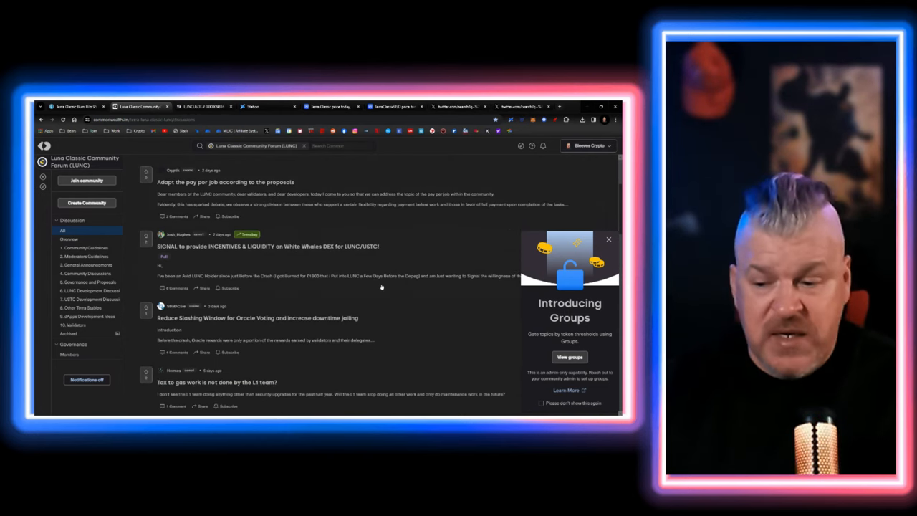
{"action": "scroll", "scroll_direction": "down", "scroll_amount": 3}
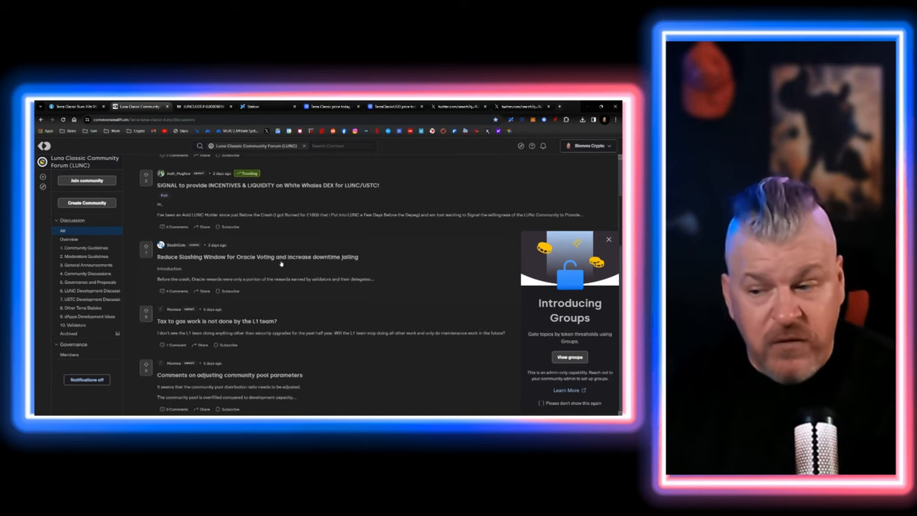
{"action": "scroll", "scroll_direction": "down", "scroll_amount": 3}
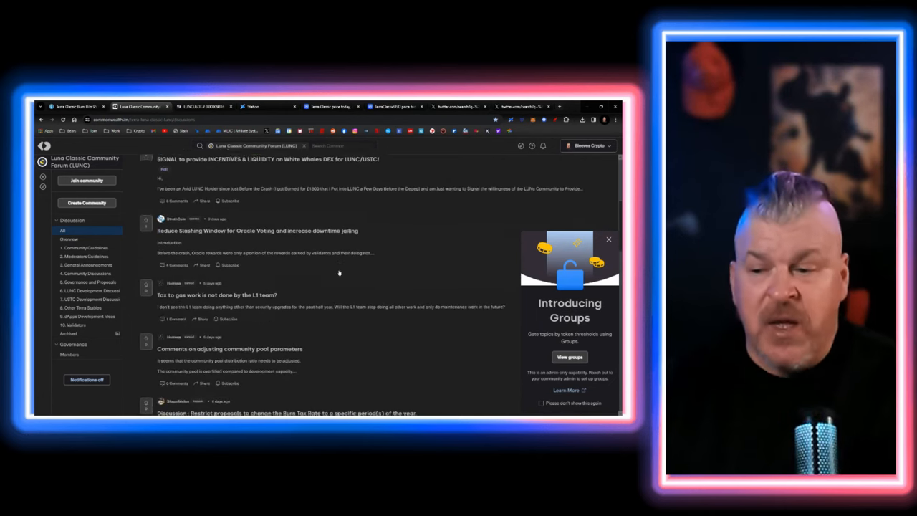
{"action": "scroll", "scroll_direction": "down", "scroll_amount": 3}
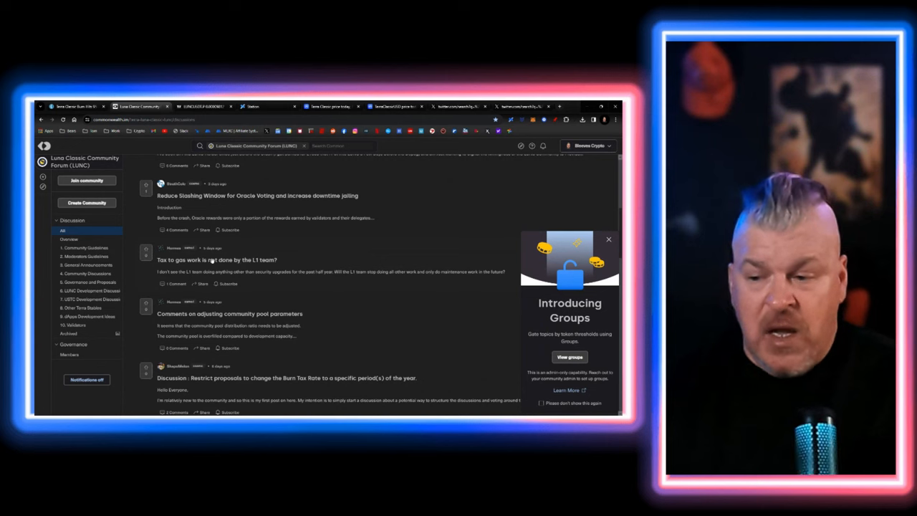
{"action": "scroll", "scroll_direction": "down", "scroll_amount": 3}
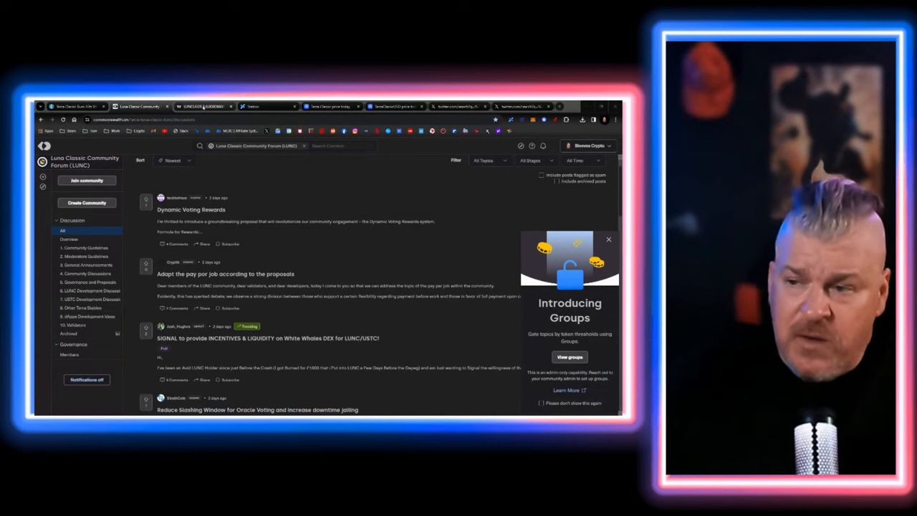
Open Repeal Proposal 11889 PPJ from Station Governance and scroll to its vote tallies.
{"action": "left_click", "coordinate": [253, 106]}
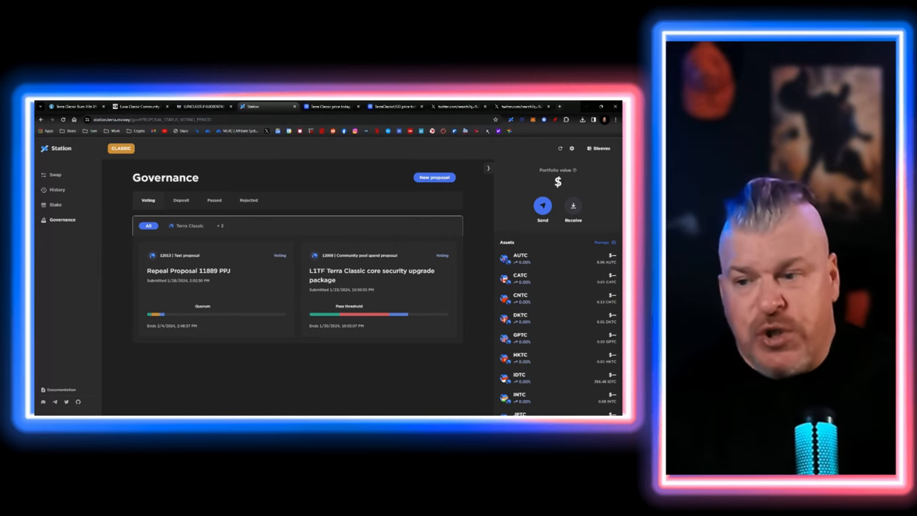
{"action": "left_click", "coordinate": [188, 271]}
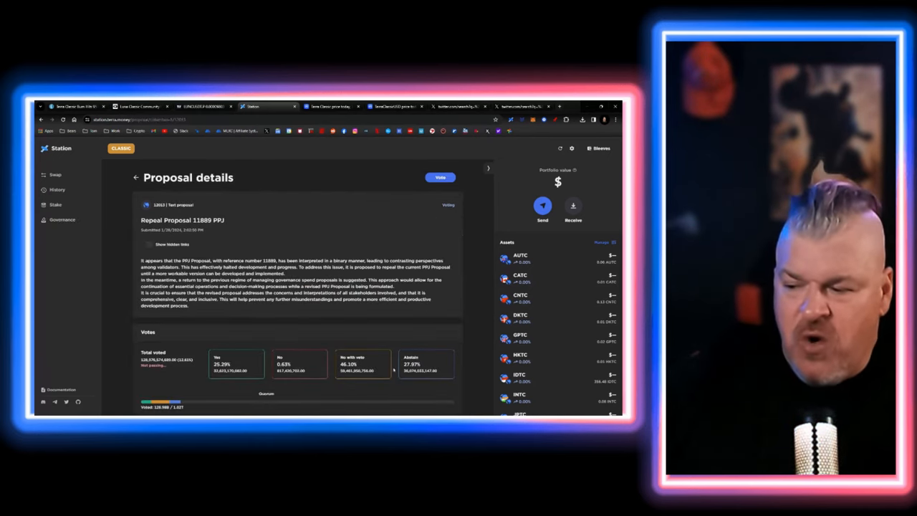
{"action": "scroll", "scroll_direction": "down", "scroll_amount": 3}
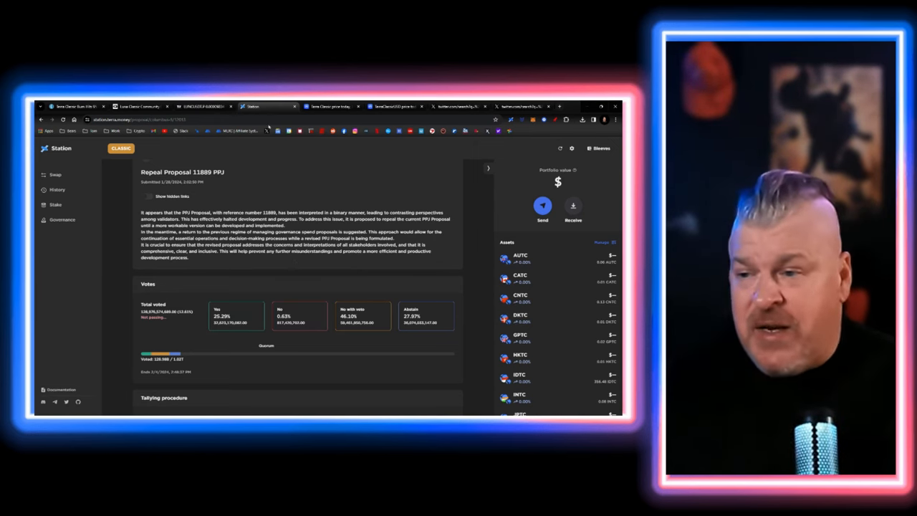
{"action": "left_click", "coordinate": [63, 219]}
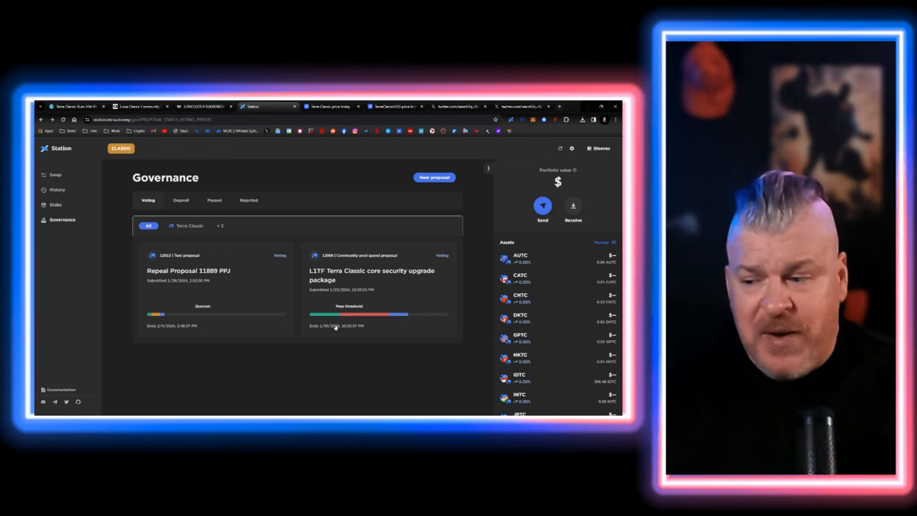
{"action": "left_click", "coordinate": [370, 275]}
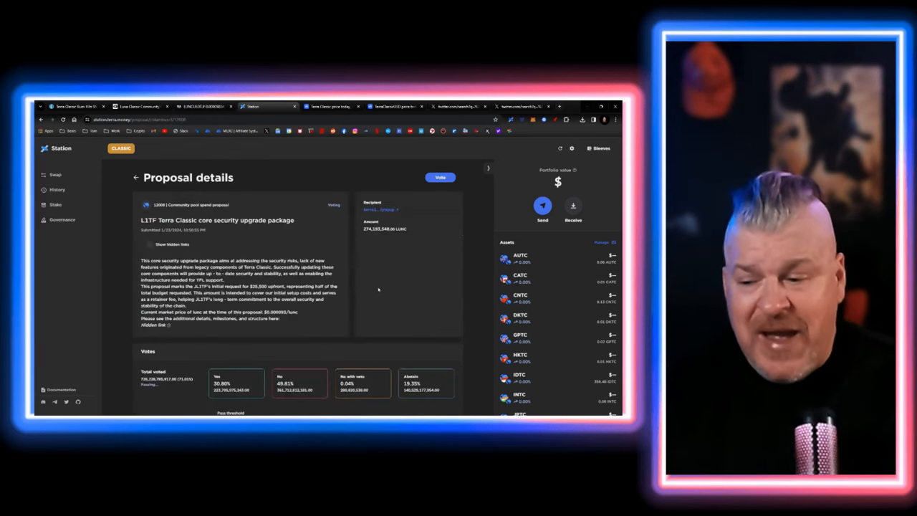
{"action": "scroll", "scroll_direction": "down", "scroll_amount": 3}
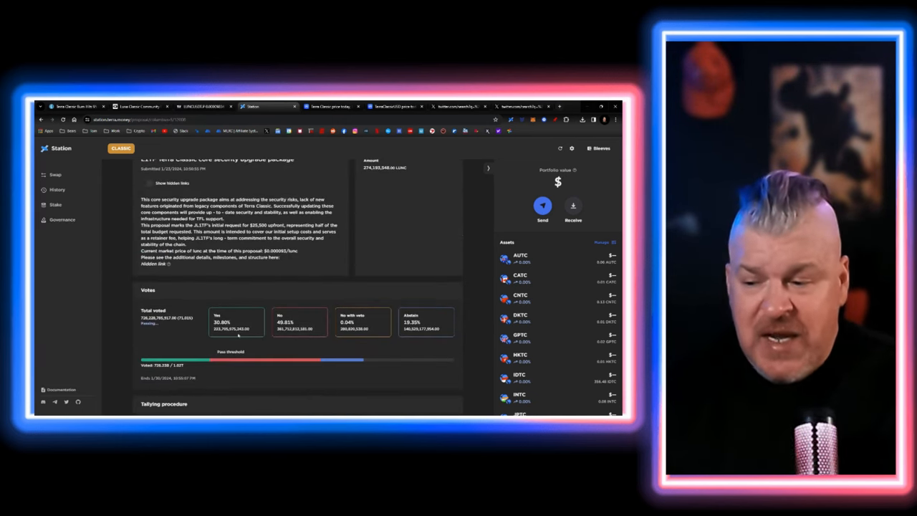
{"action": "scroll", "scroll_direction": "down", "scroll_amount": 3}
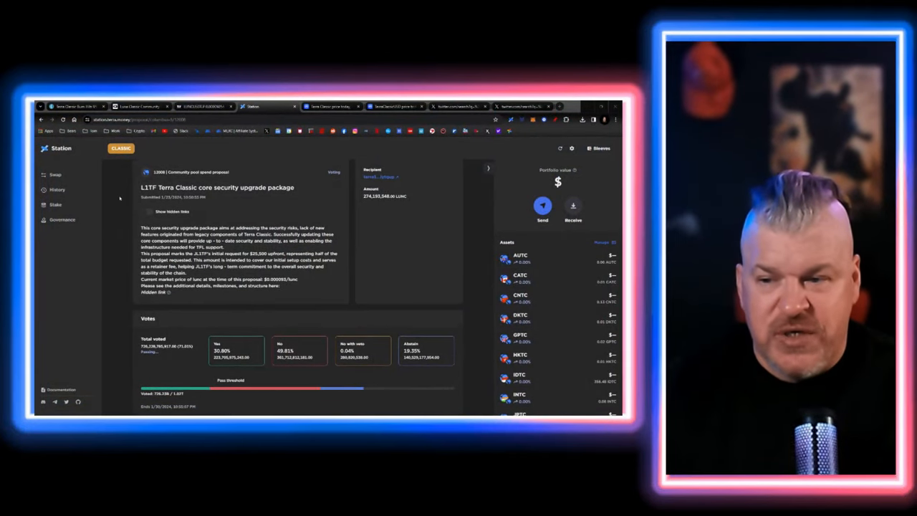
{"action": "left_click", "coordinate": [61, 219]}
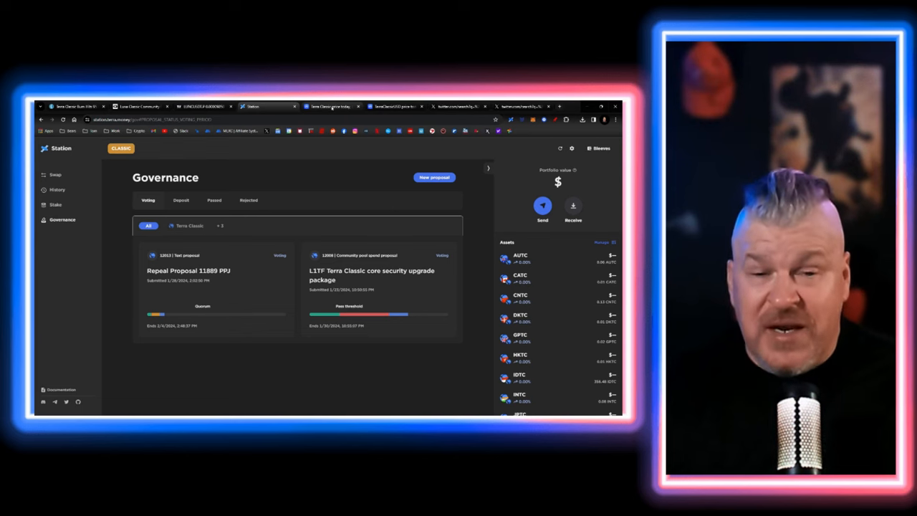
Switch to the CoinMarketCap Terra Classic price page, then to the #LUNACLASSIC posts on X.
{"action": "left_click", "coordinate": [333, 106]}
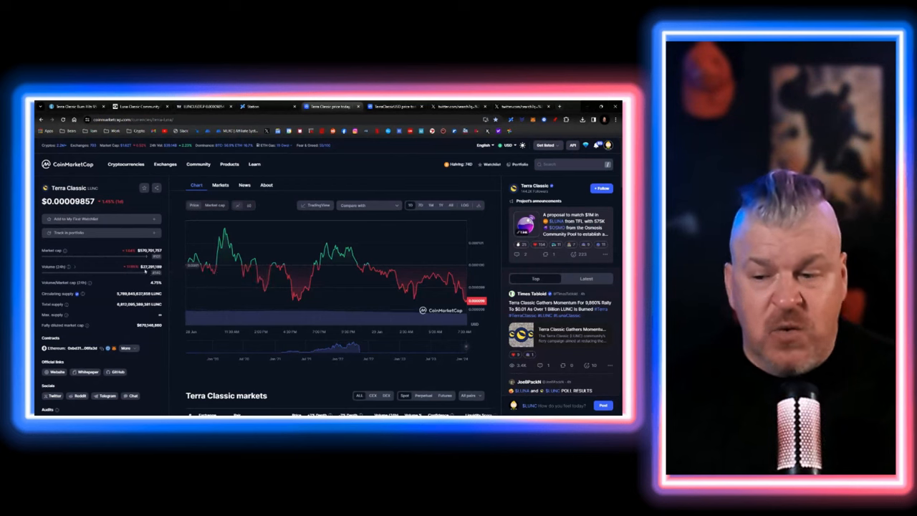
{"action": "left_click", "coordinate": [393, 106]}
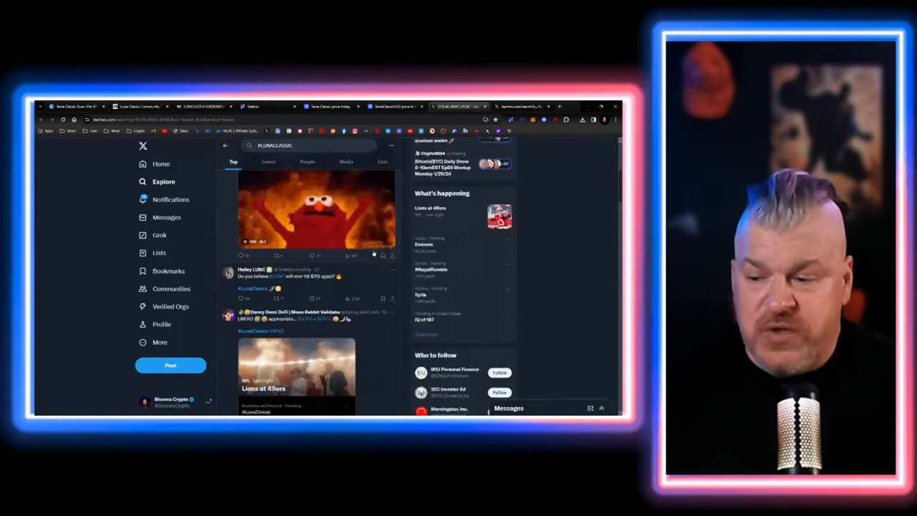
Scroll through the #LUNACLASSIC Top posts and #LuncBurn search results on X.
{"action": "scroll", "scroll_direction": "down", "scroll_amount": 3}
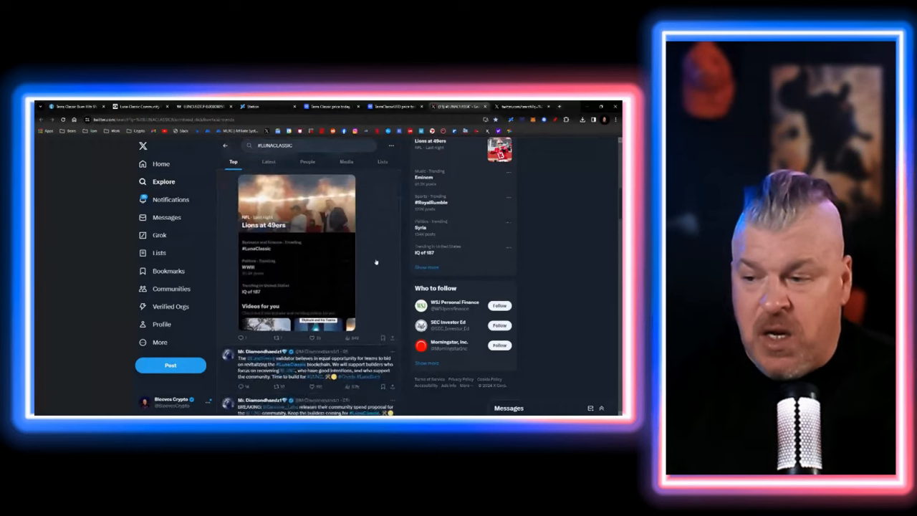
{"action": "scroll", "scroll_direction": "down", "scroll_amount": 3}
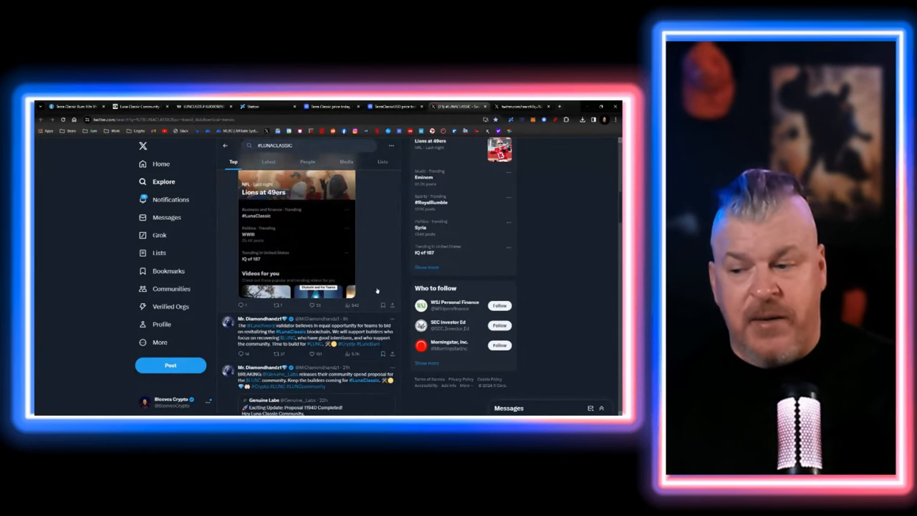
{"action": "scroll", "scroll_direction": "down", "scroll_amount": 3}
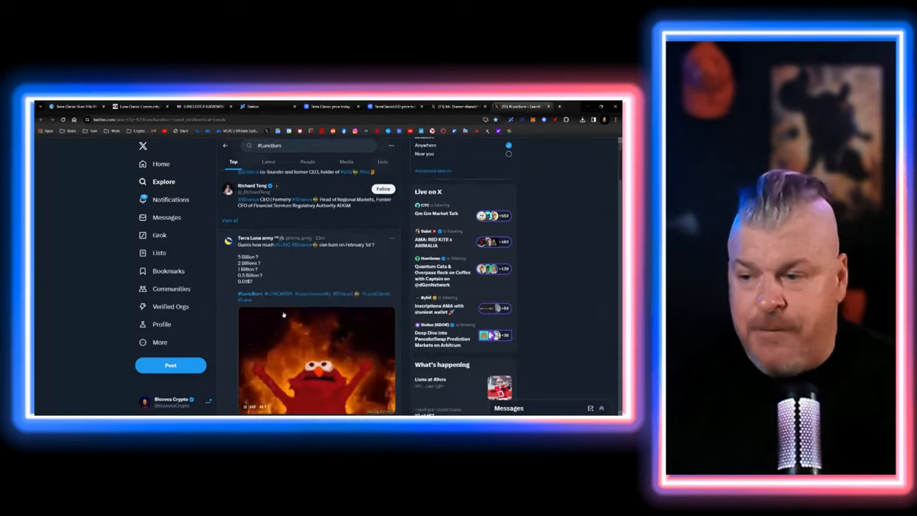
{"action": "scroll", "scroll_direction": "down", "scroll_amount": 3}
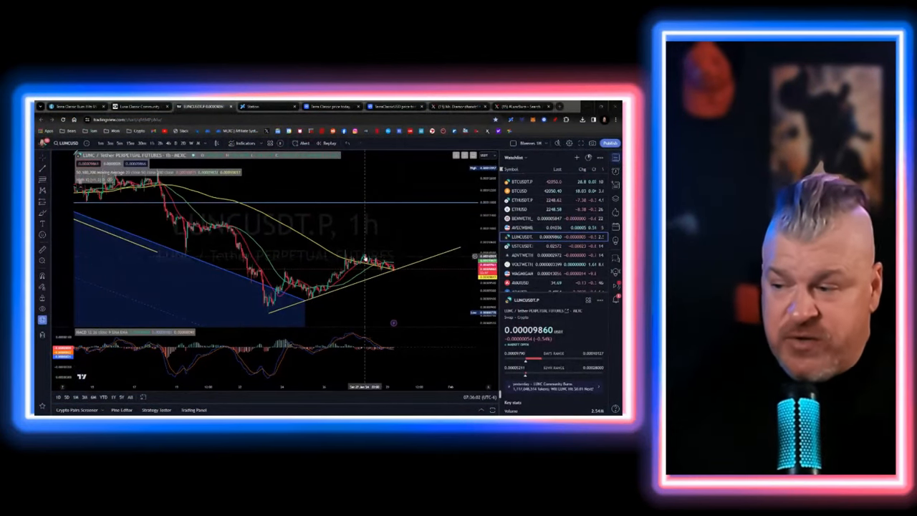
{"action": "mouse_move", "coordinate": [368, 271]}
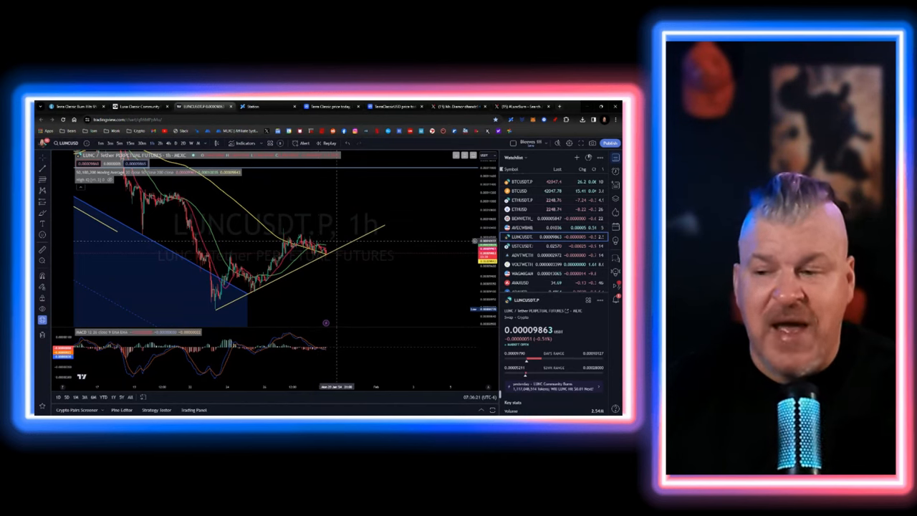
{"action": "mouse_move", "coordinate": [322, 253]}
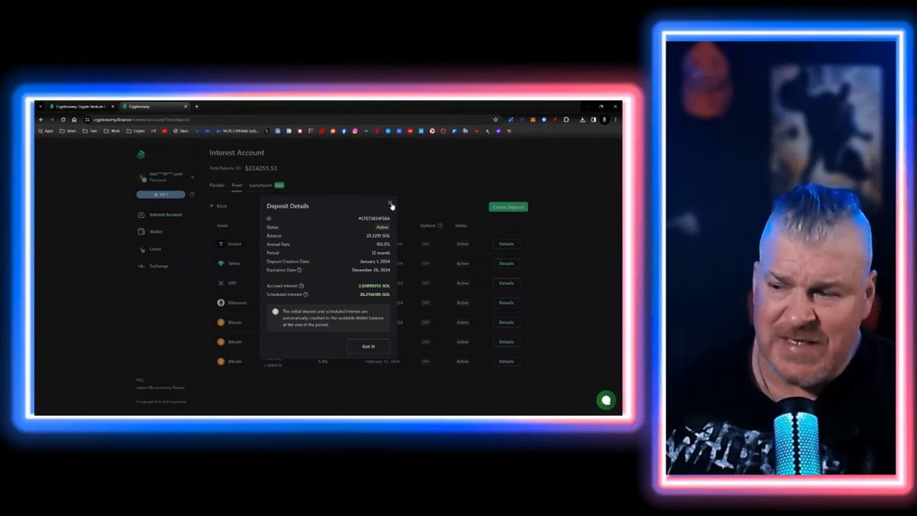
Close the Solana deposit details and view the Ethereum and 0.10942 BTC deposit details.
{"action": "left_click", "coordinate": [505, 263]}
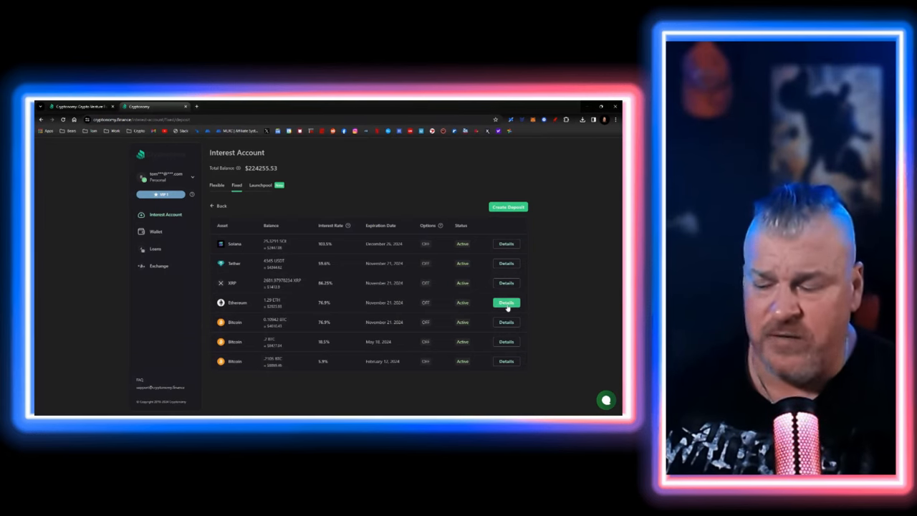
{"action": "left_click", "coordinate": [506, 302]}
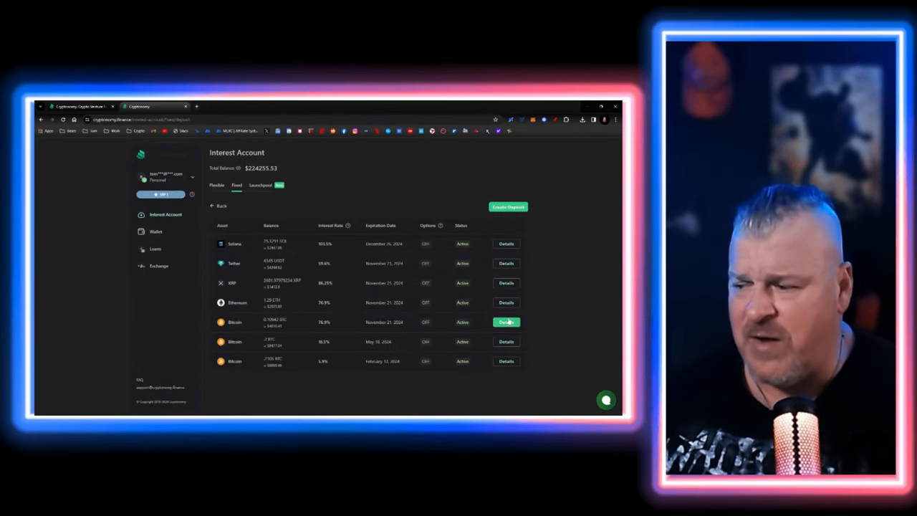
{"action": "left_click", "coordinate": [506, 322]}
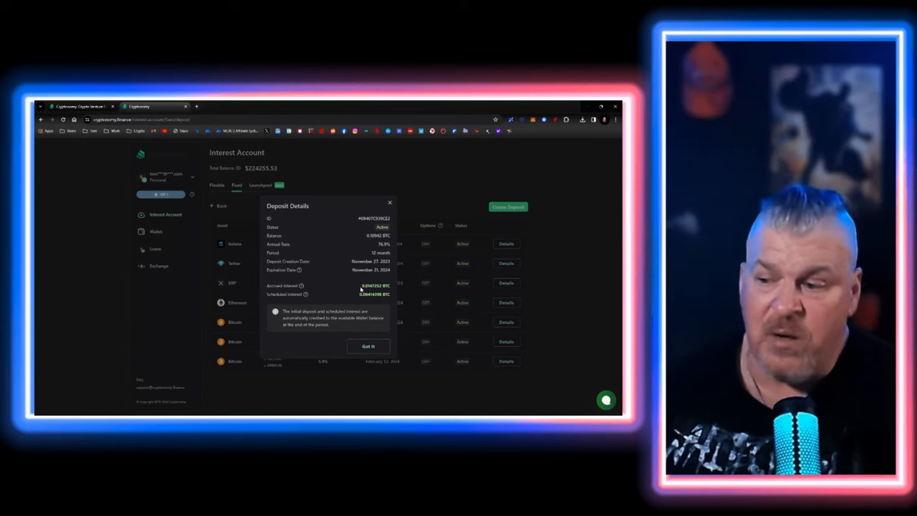
{"action": "left_click", "coordinate": [506, 342]}
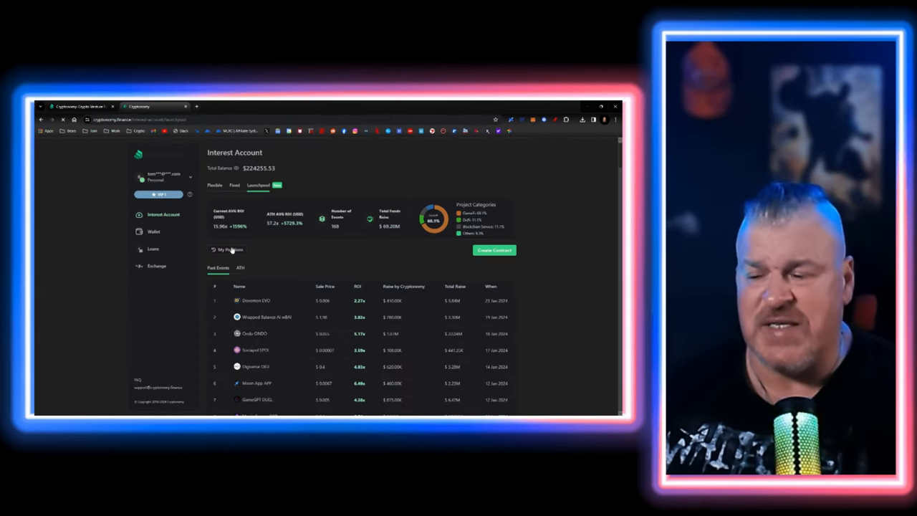
List My Positions in Launchpool and open the xBronze contract's details.
{"action": "left_click", "coordinate": [229, 250]}
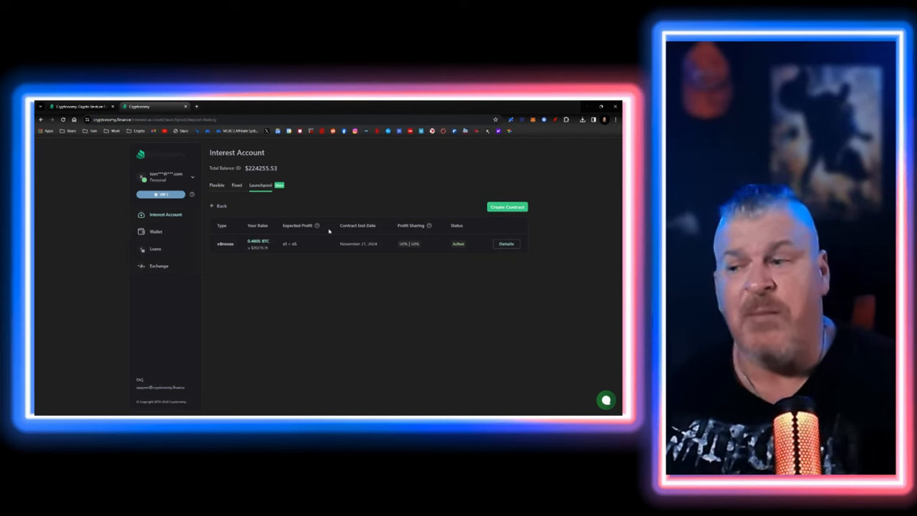
{"action": "mouse_move", "coordinate": [347, 252]}
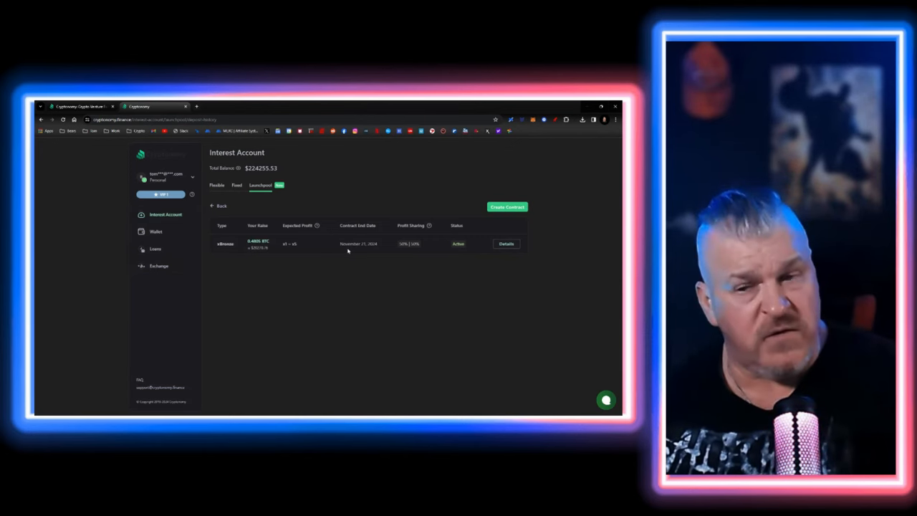
{"action": "left_click", "coordinate": [507, 244]}
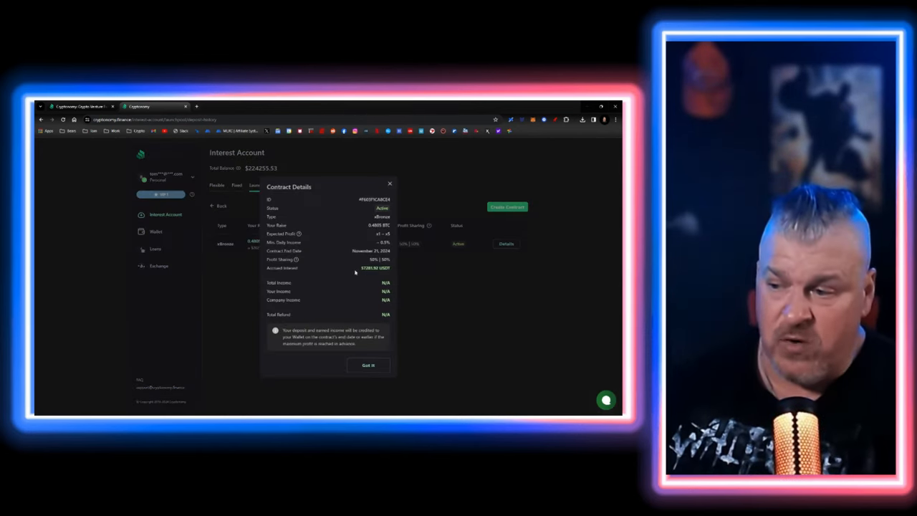
{"action": "mouse_move", "coordinate": [371, 275]}
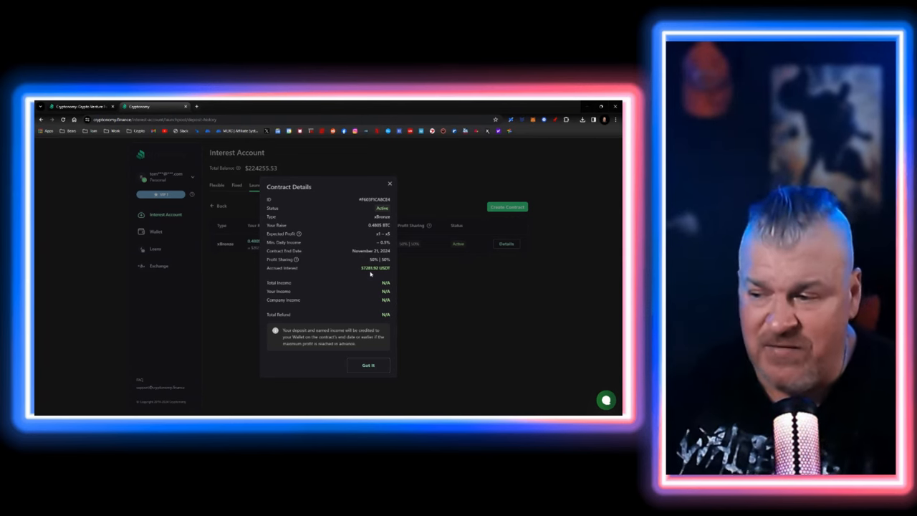